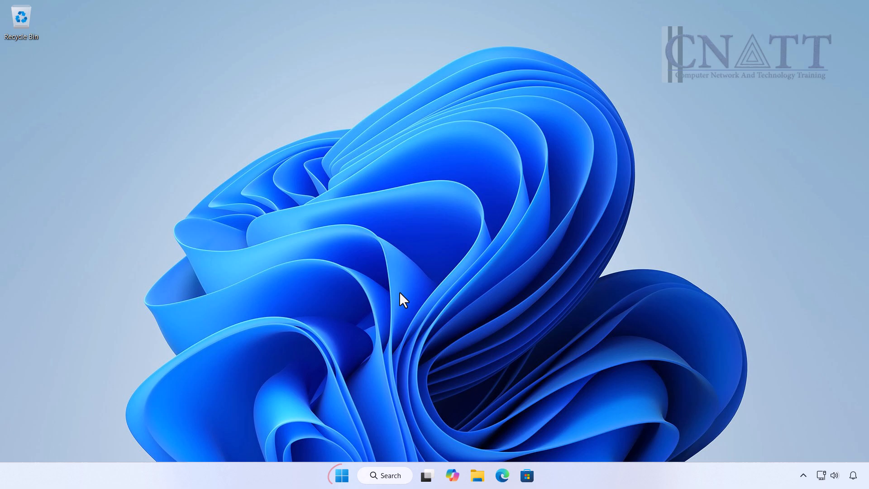
Bring up the Start button's Quick Link menu of system tools
right_click(340, 475)
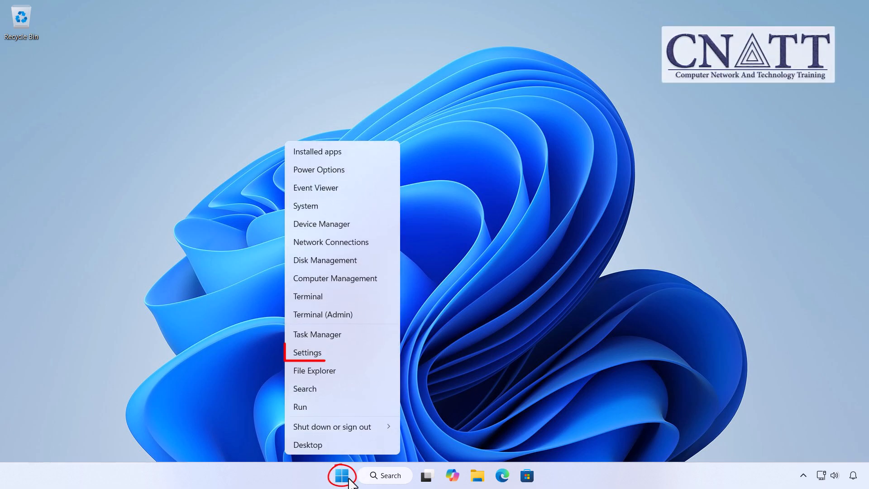
mouse_move(307, 352)
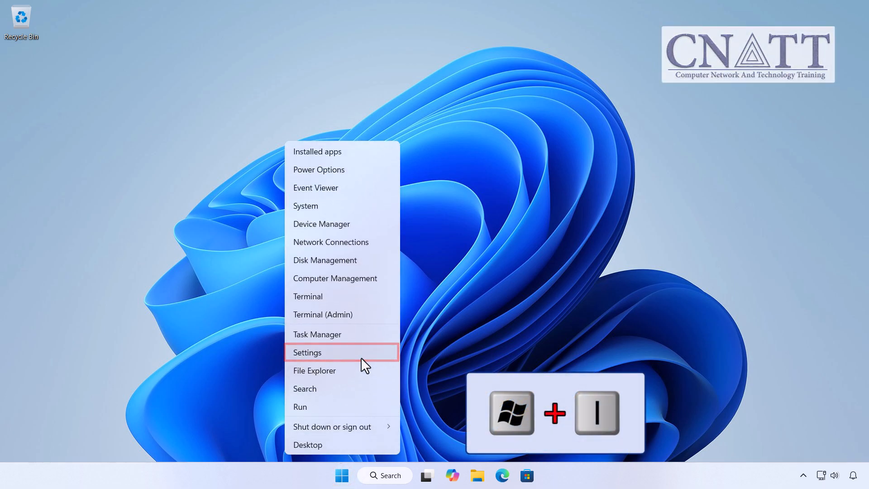
From Settings > System > Recovery, restart now into Advanced startup and confirm
left_click(307, 352)
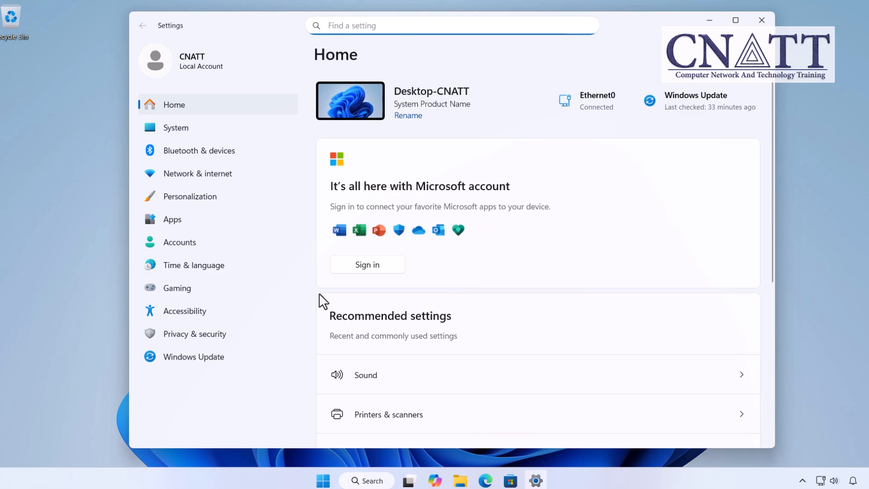
left_click(174, 128)
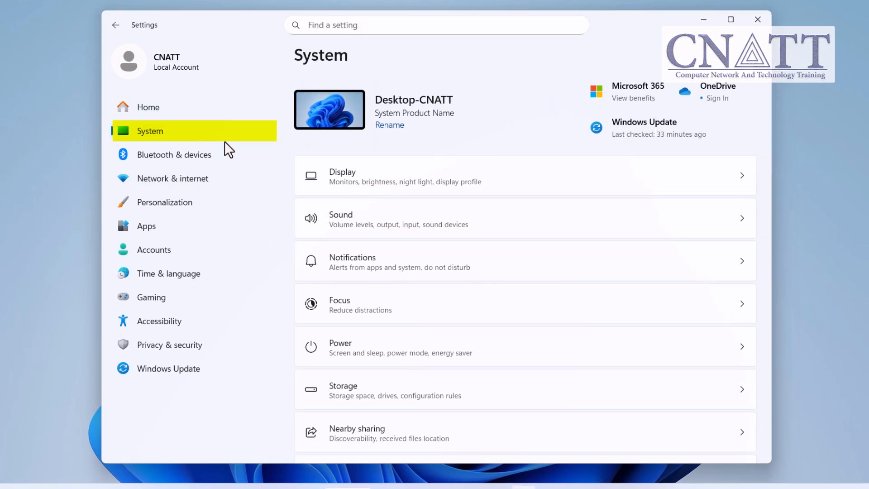
scroll("down", 3)
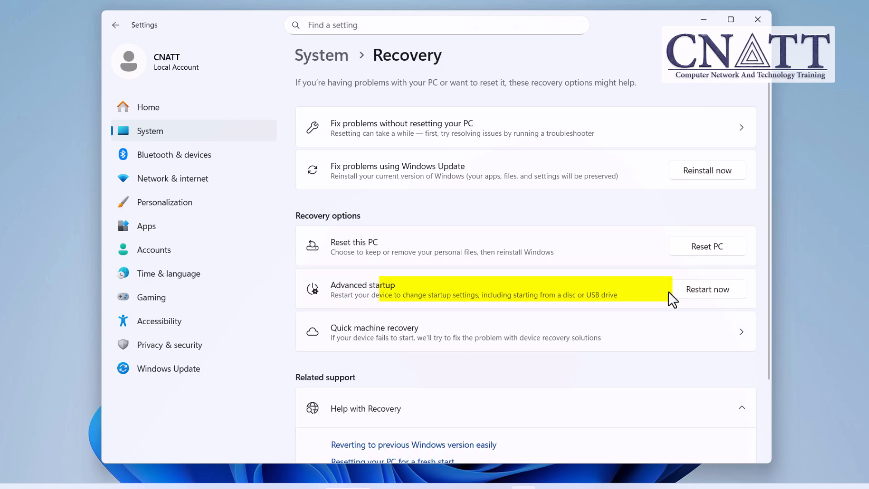
left_click(707, 289)
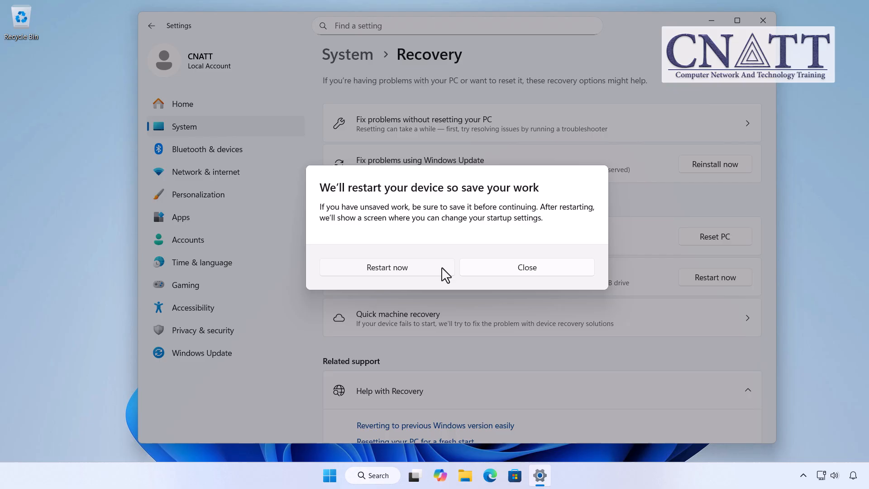
left_click(386, 267)
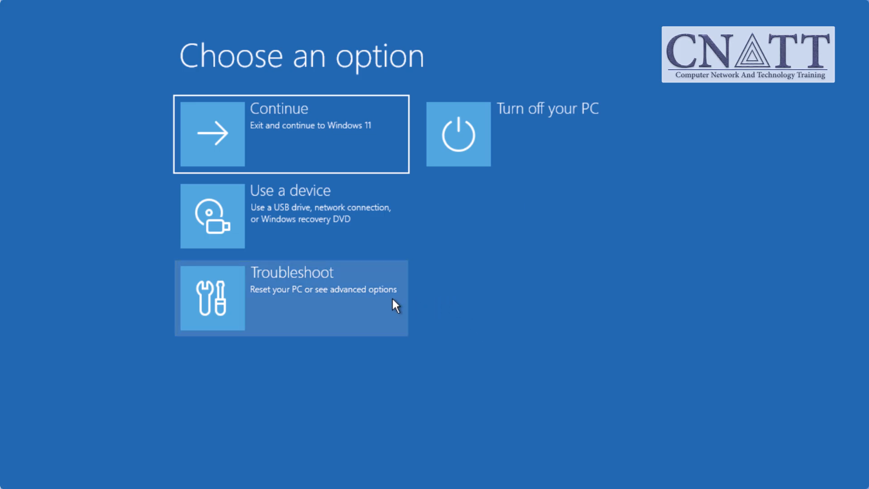
Go through Troubleshoot to Startup Settings and restart into the boot-choice list
left_click(291, 298)
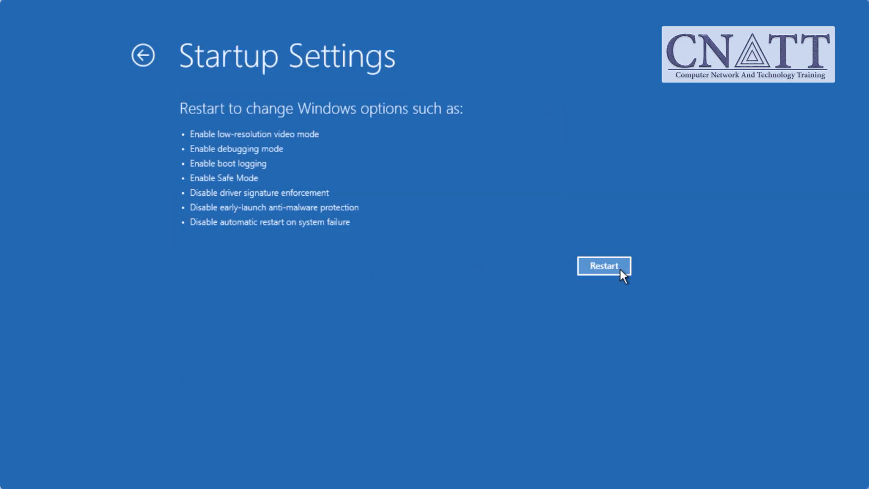
left_click(604, 265)
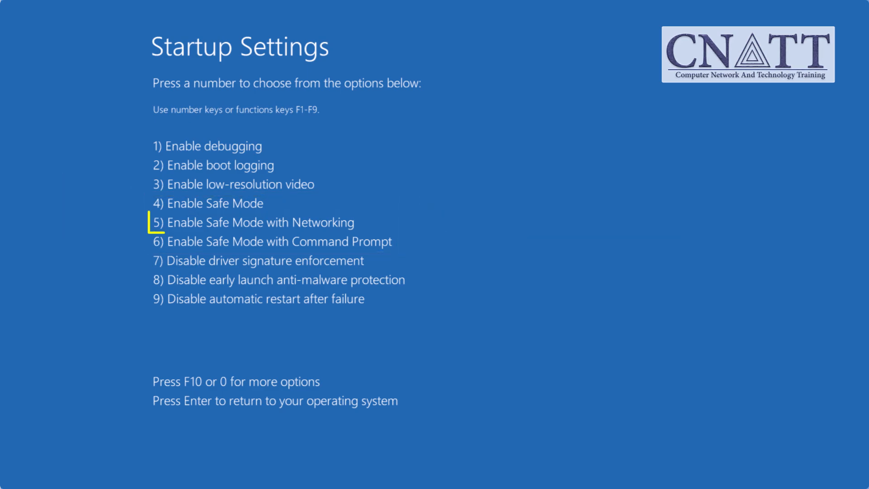
Choose a Safe Mode option by number key (5, then 6) to boot into Safe Mode
key("5")
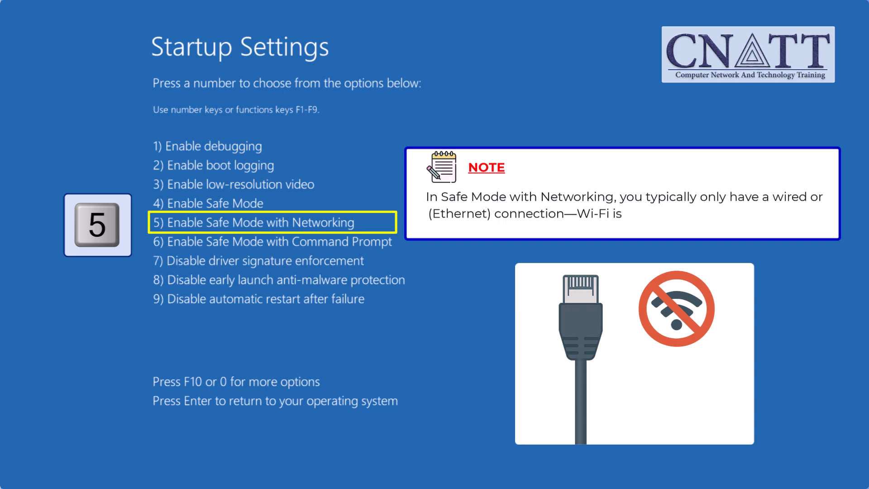
key("6")
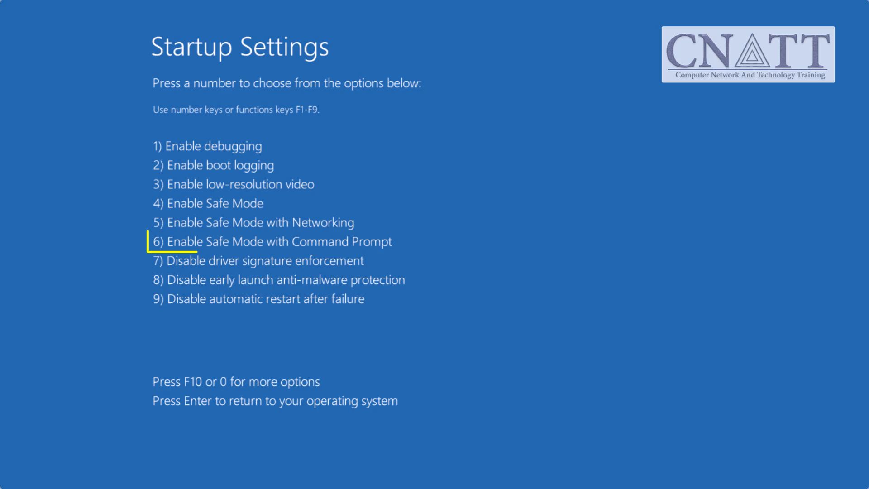
key("6")
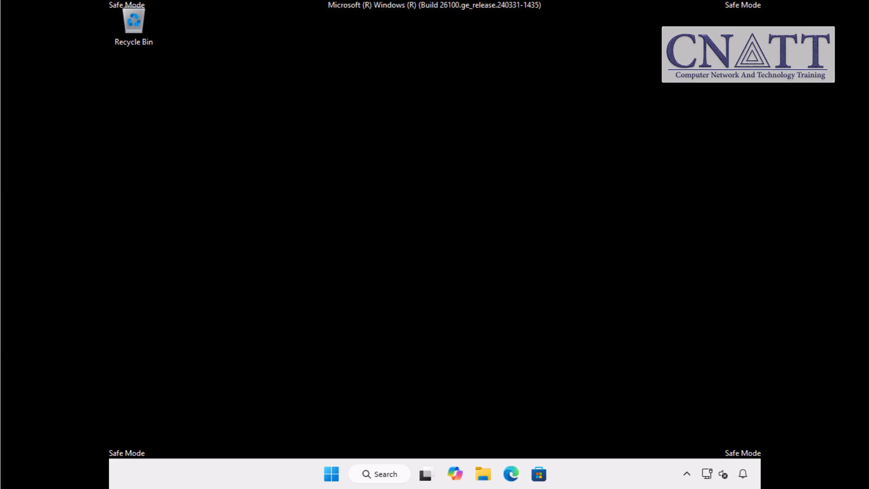
Restart from the Start menu's power choices to leave Safe Mode
left_click(331, 473)
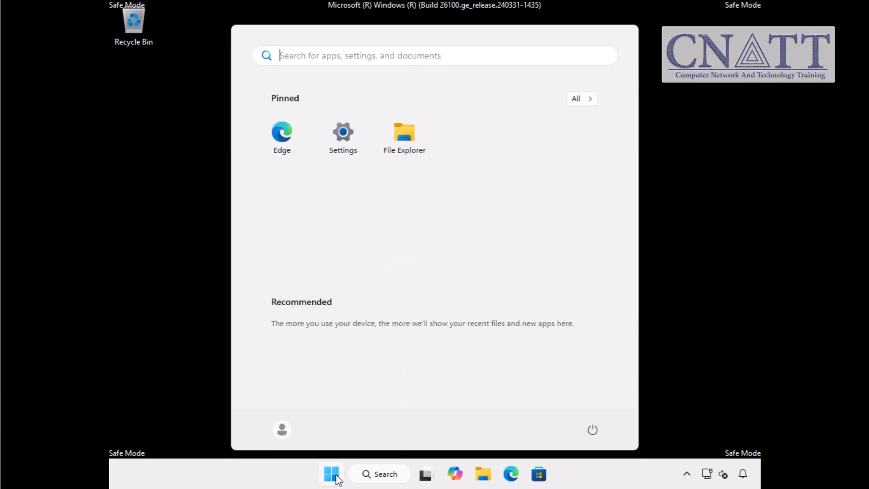
left_click(592, 429)
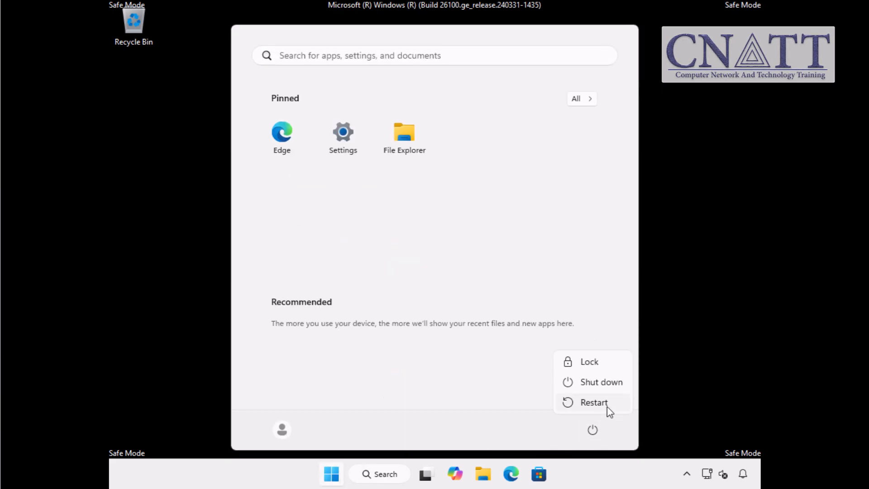
left_click(593, 401)
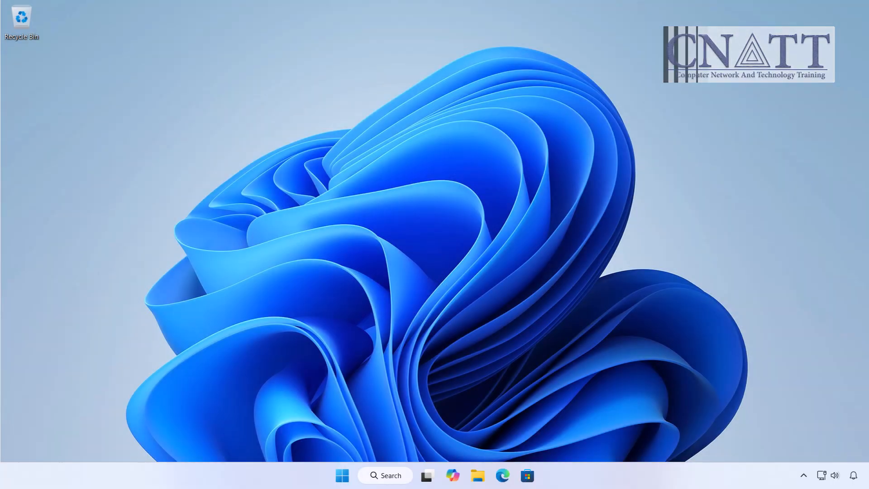